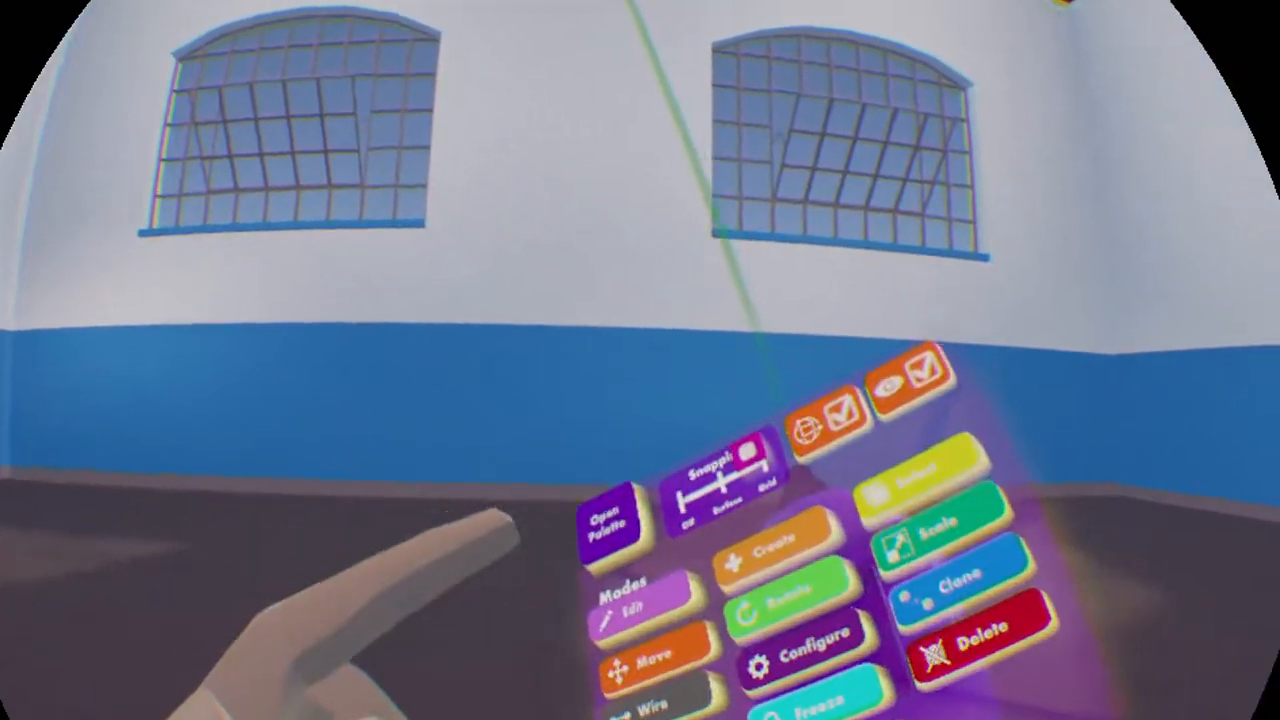
- Open the object palette and switch to the Circuits V2 chip catalogue
click(609, 525)
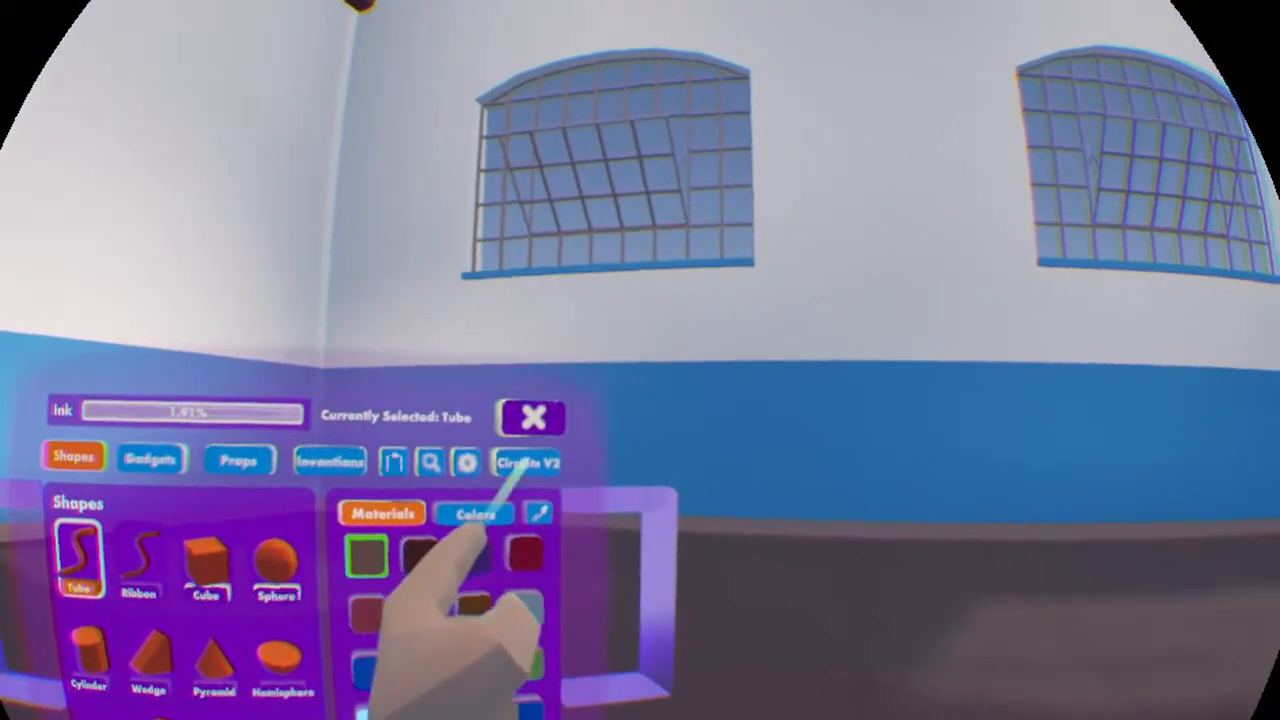
click(528, 462)
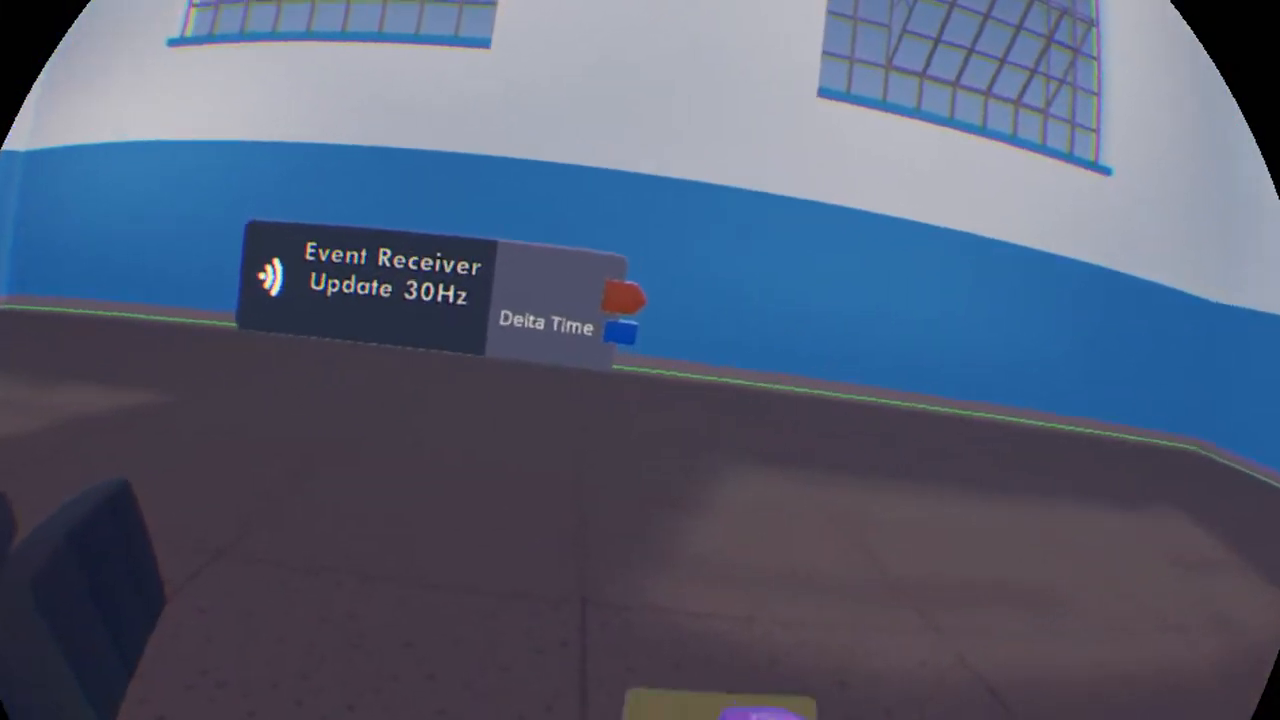
mouse_move(640, 360)
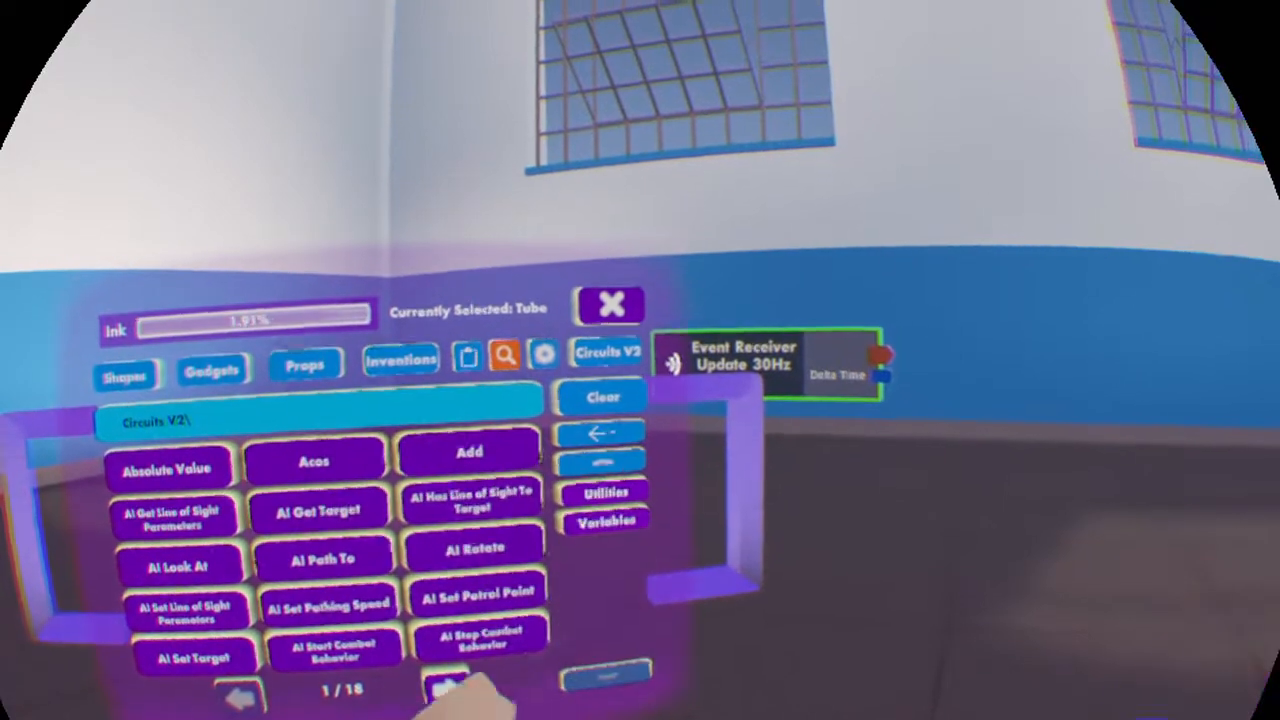
- Spawn the Add and Variable (int) chips from the Circuits V2 list
click(604, 521)
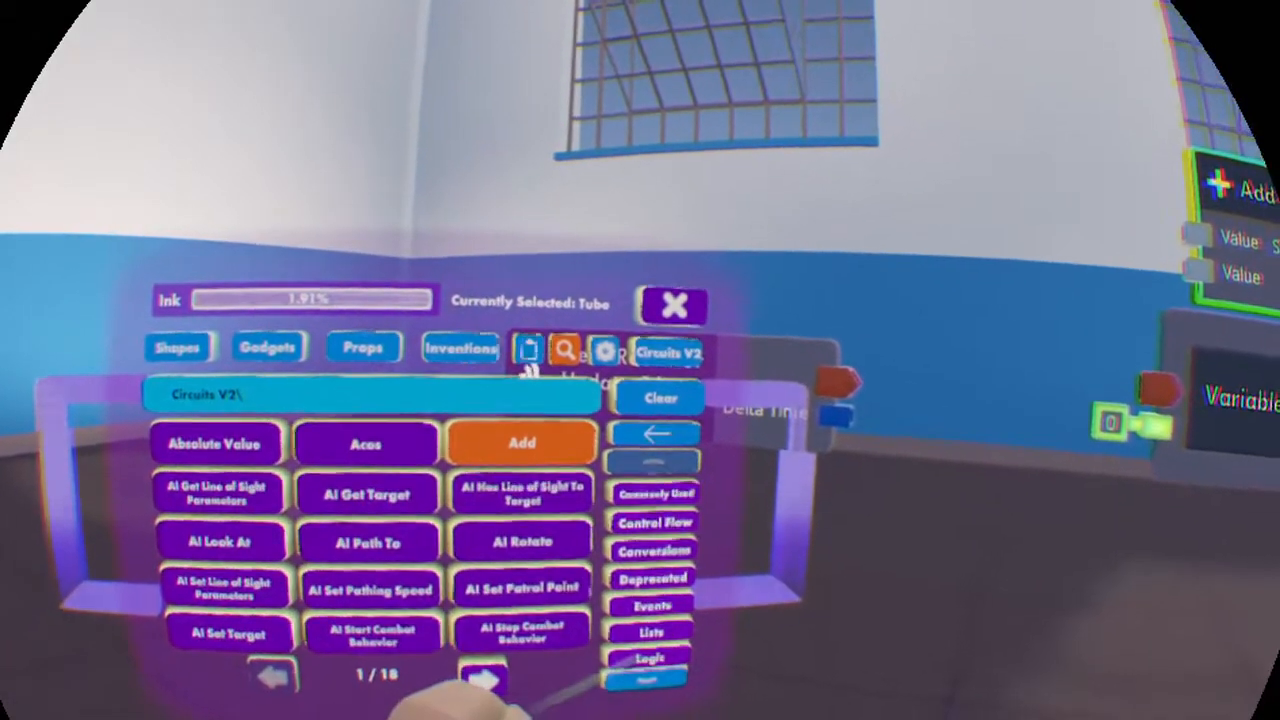
- Spawn Greater or Equal and If Expression chips, then open Configure Object for input B
click(647, 658)
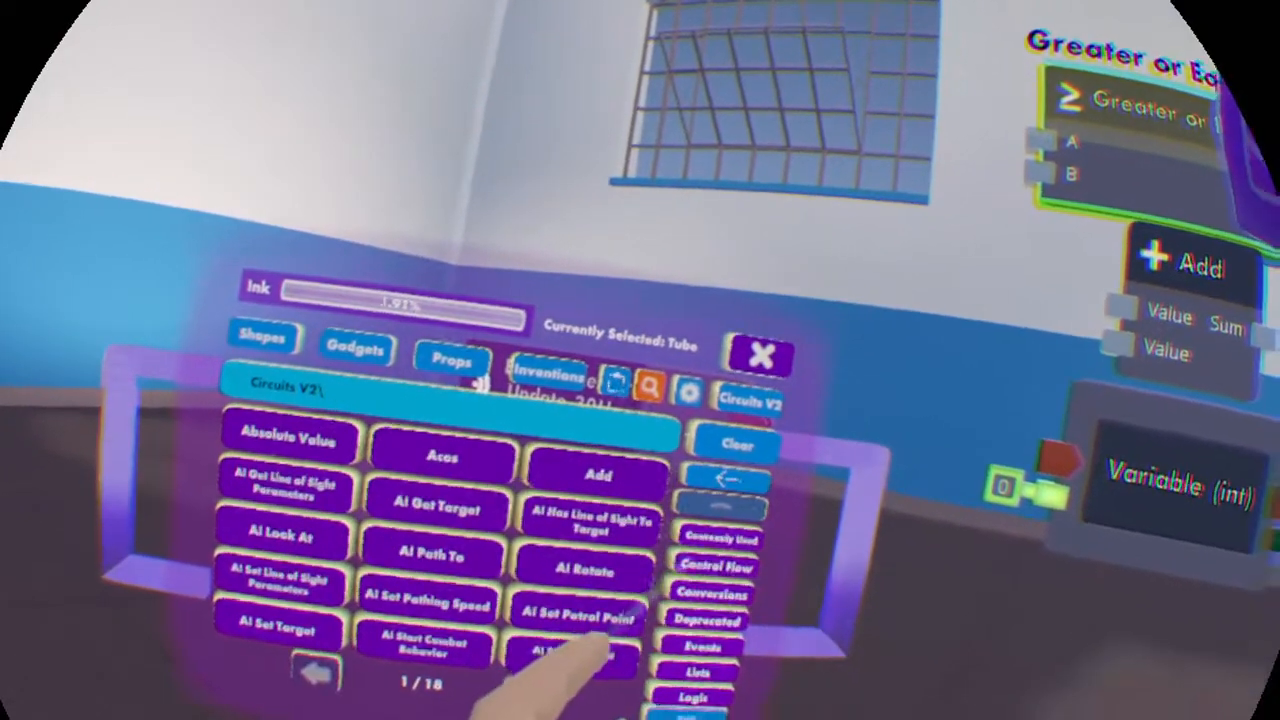
click(716, 567)
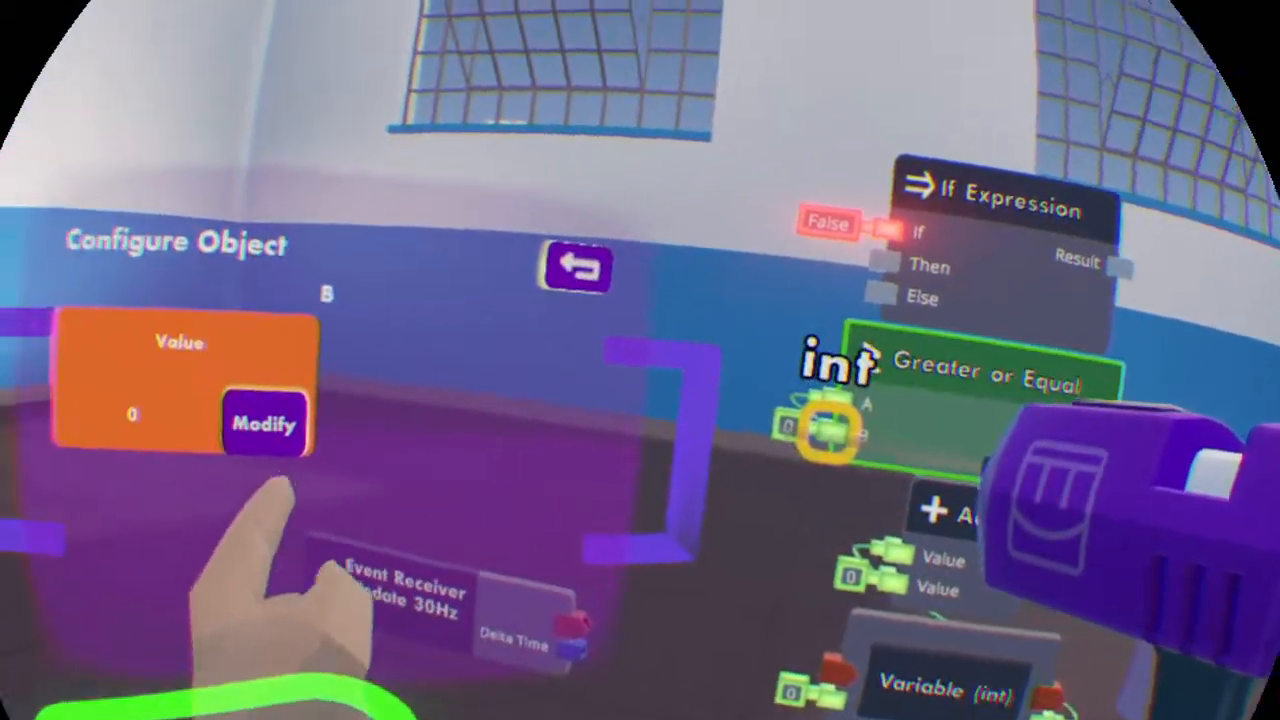
- Set Greater or Equal's B input to 29 and return to the Circuits V2 root list
click(265, 423)
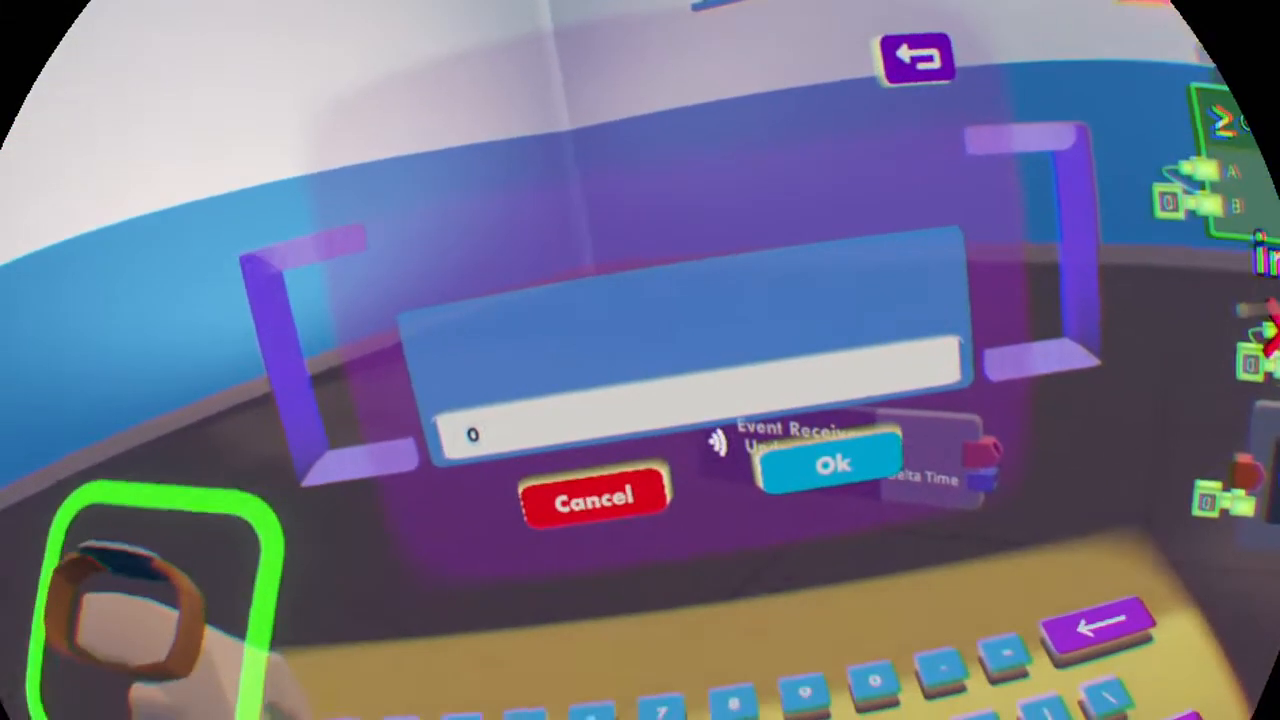
click(833, 465)
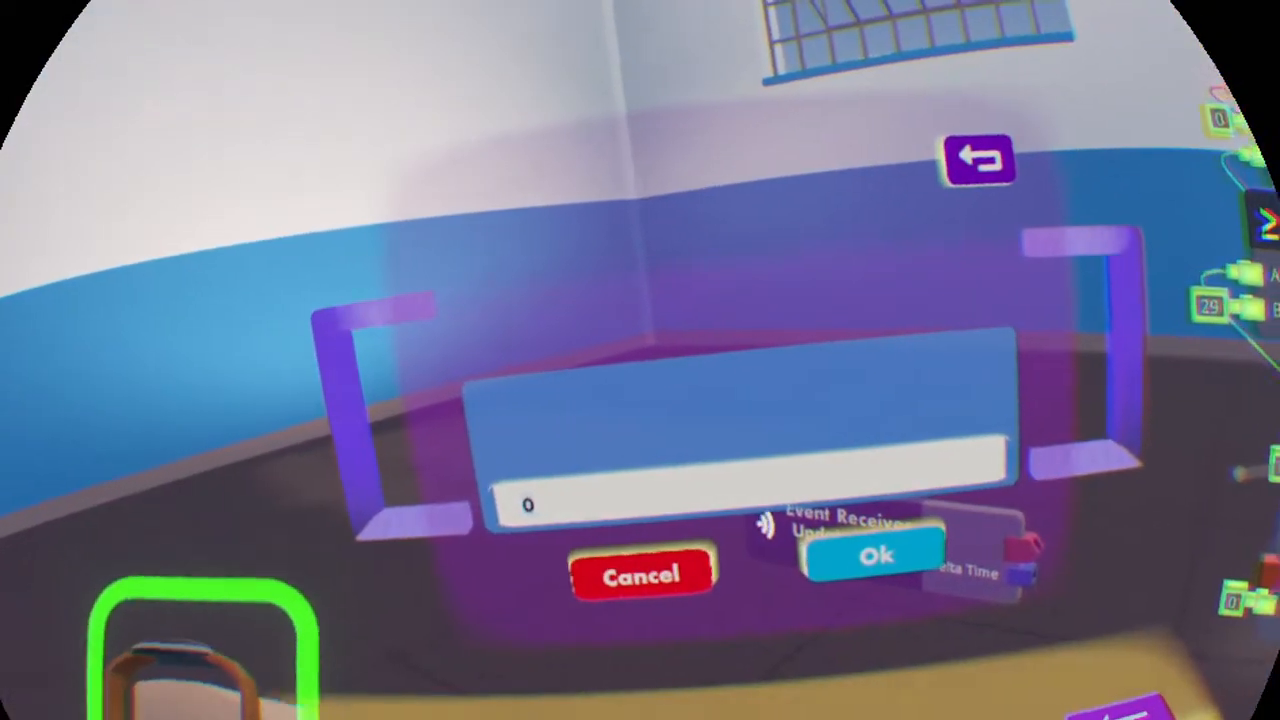
click(877, 555)
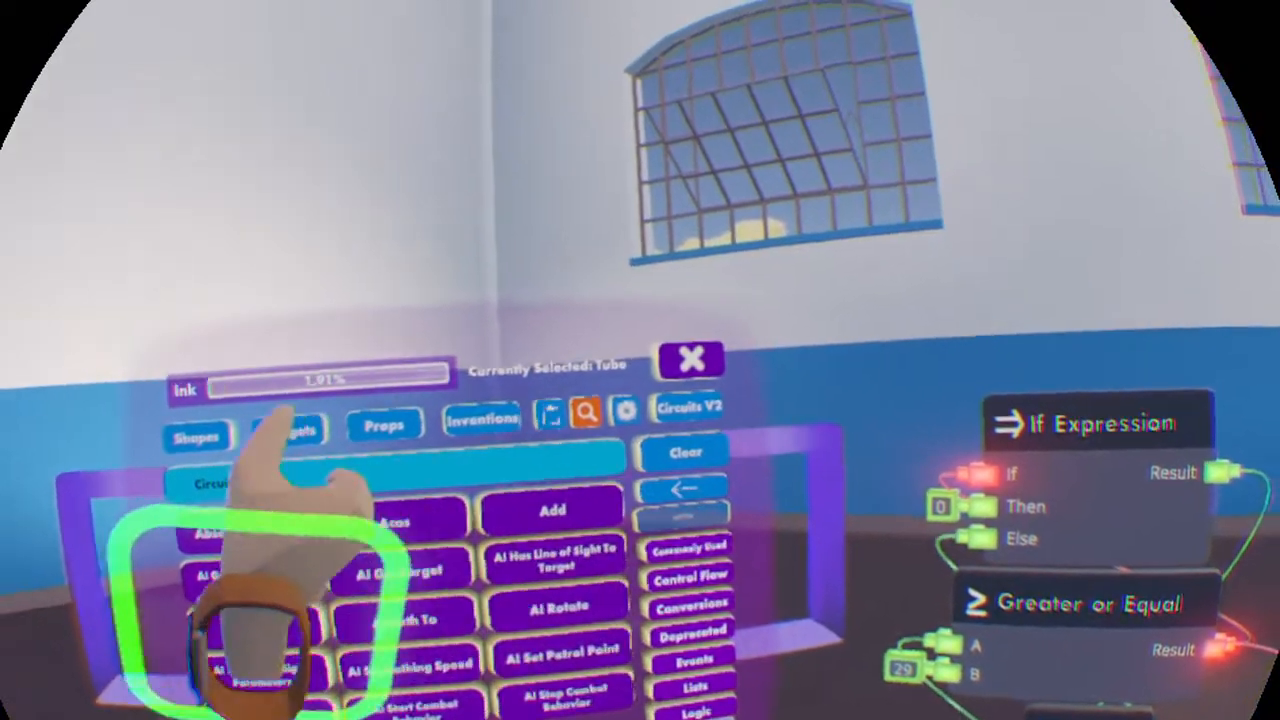
click(287, 428)
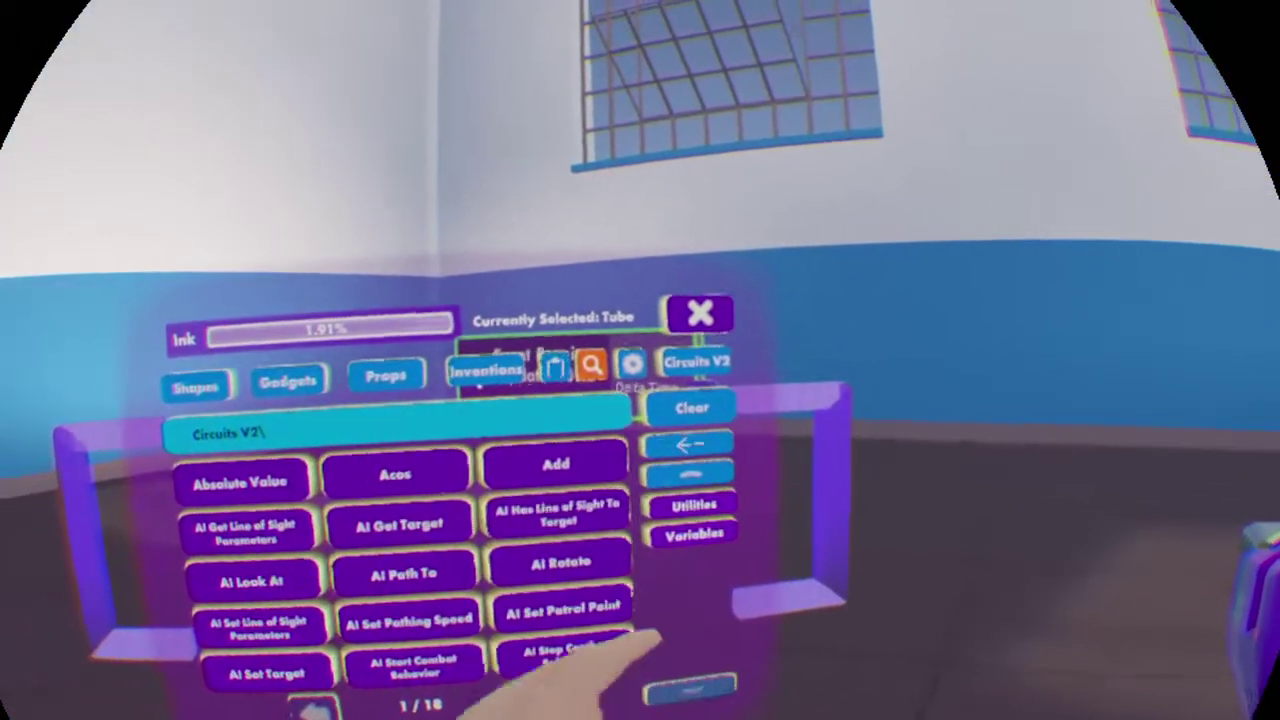
- Spawn a second If Expression chip from the Circuits V2 palette
click(692, 532)
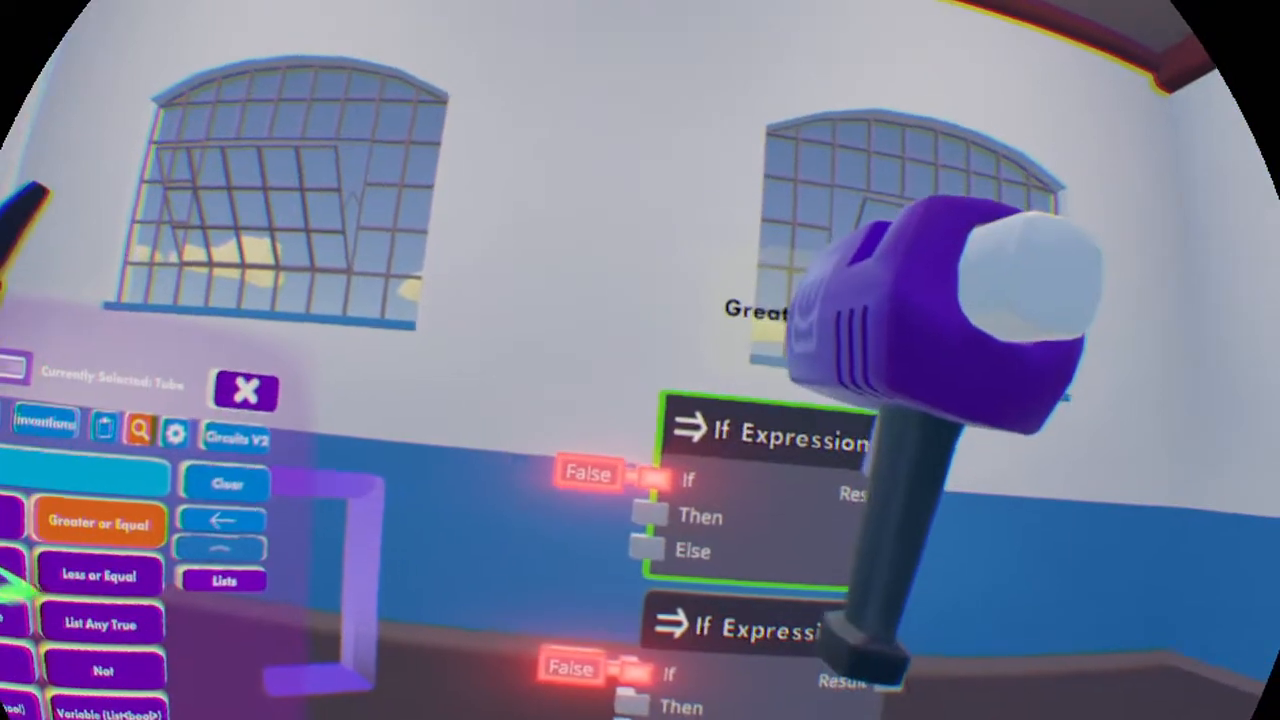
mouse_move(640, 360)
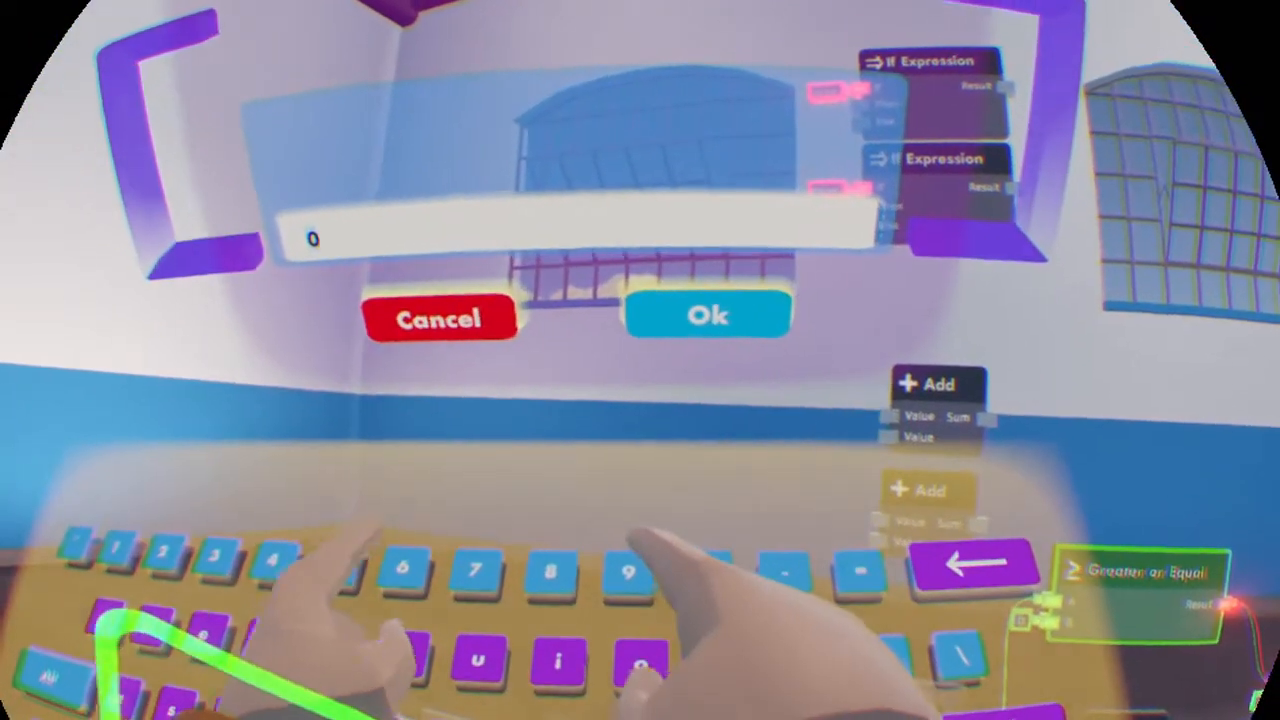
- Confirm 0 as the Add chip's second value on the virtual keyboard
click(708, 314)
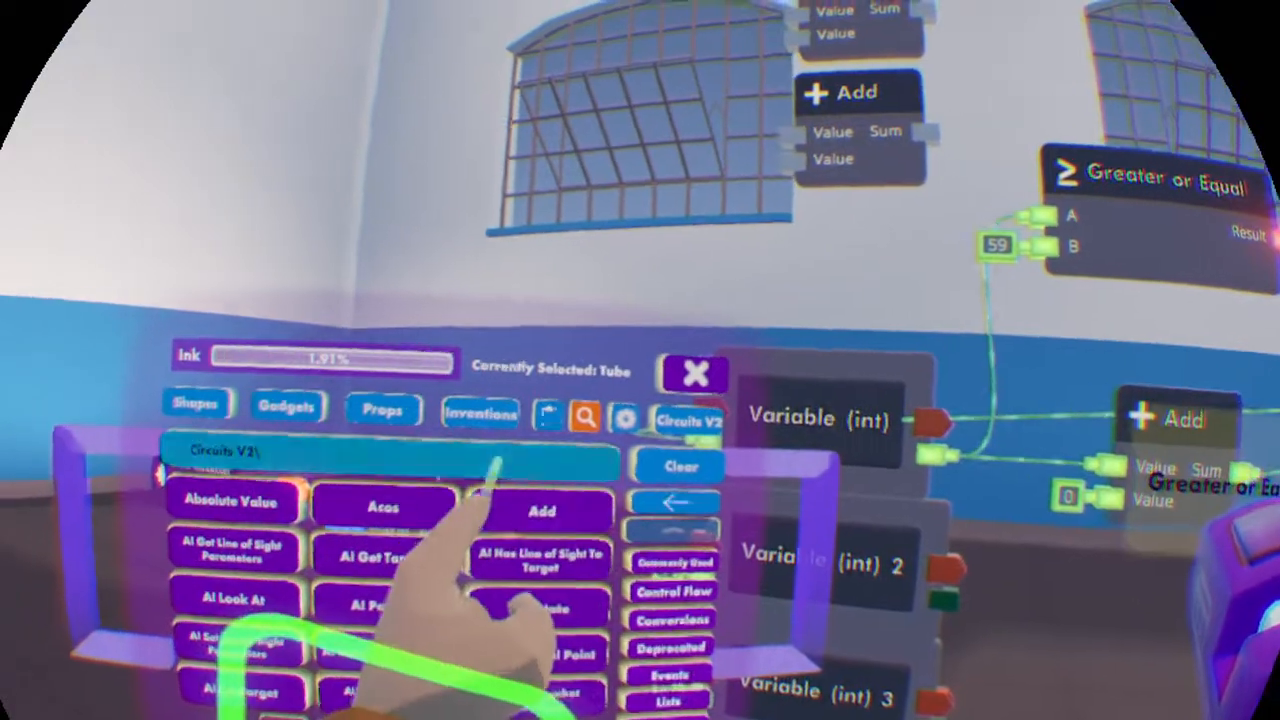
- Open the Configure Object panel for the new Add chip's Value of 0
click(674, 591)
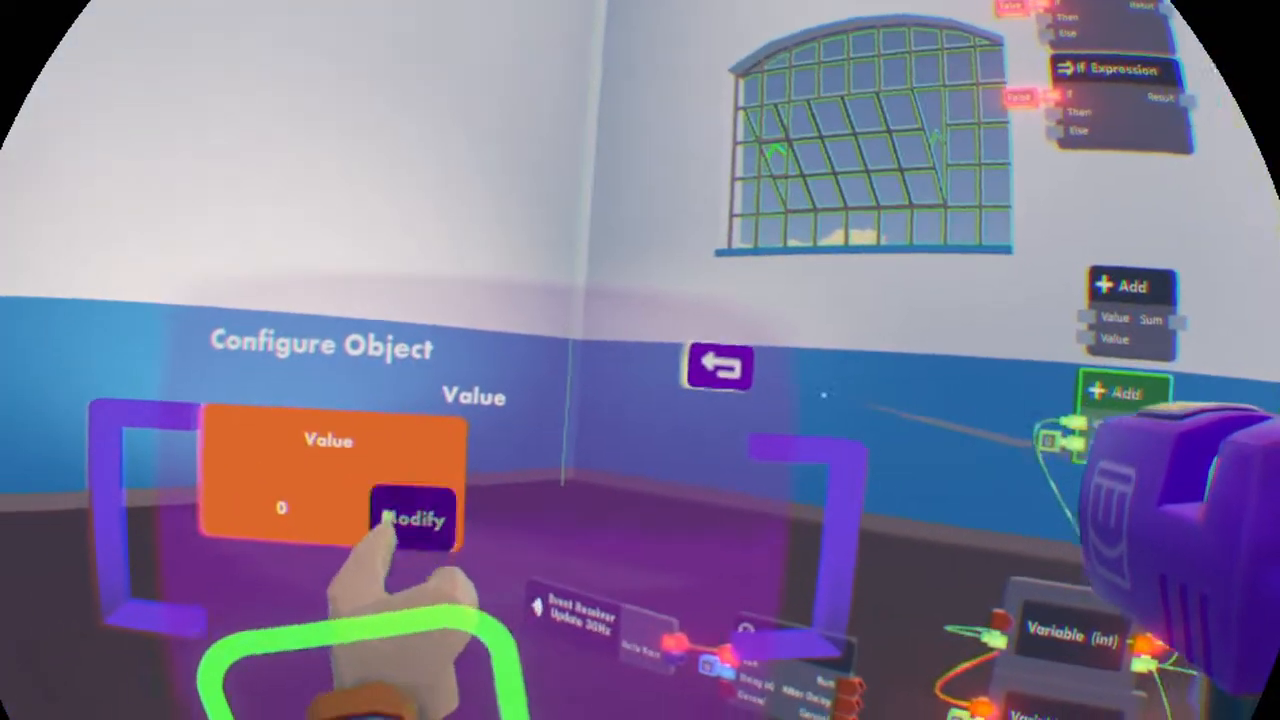
click(412, 518)
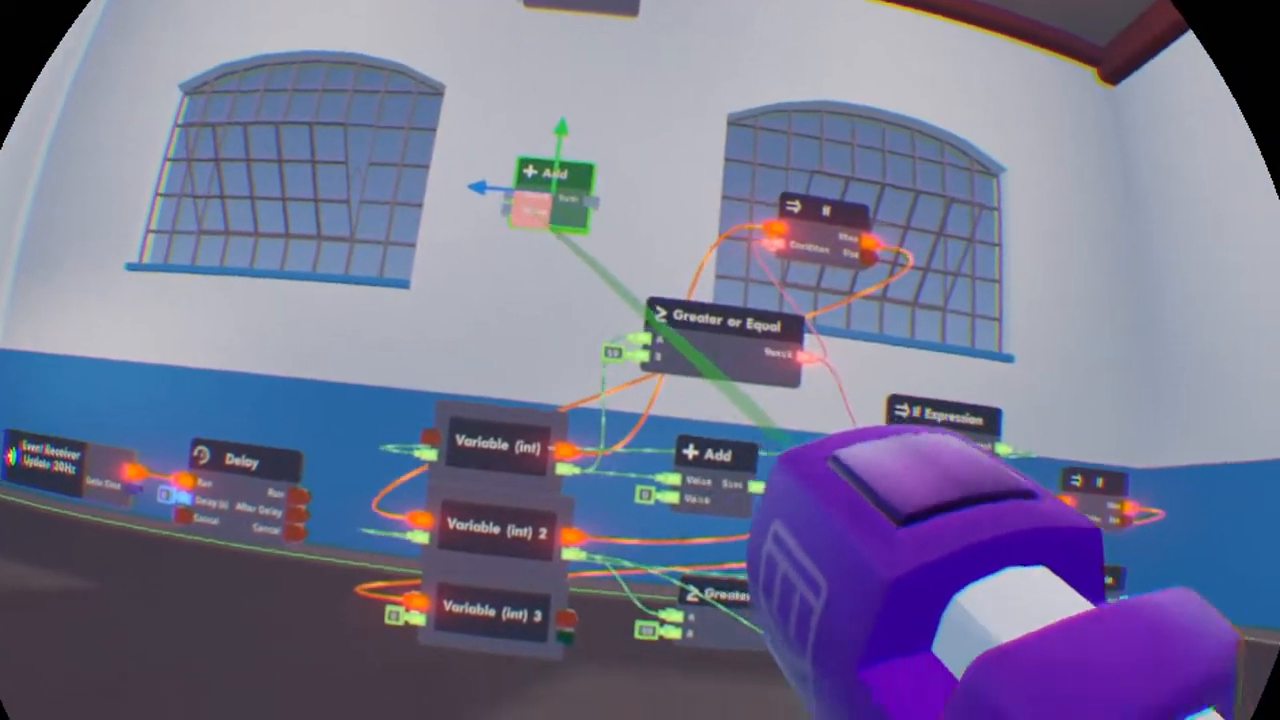
mouse_move(640, 360)
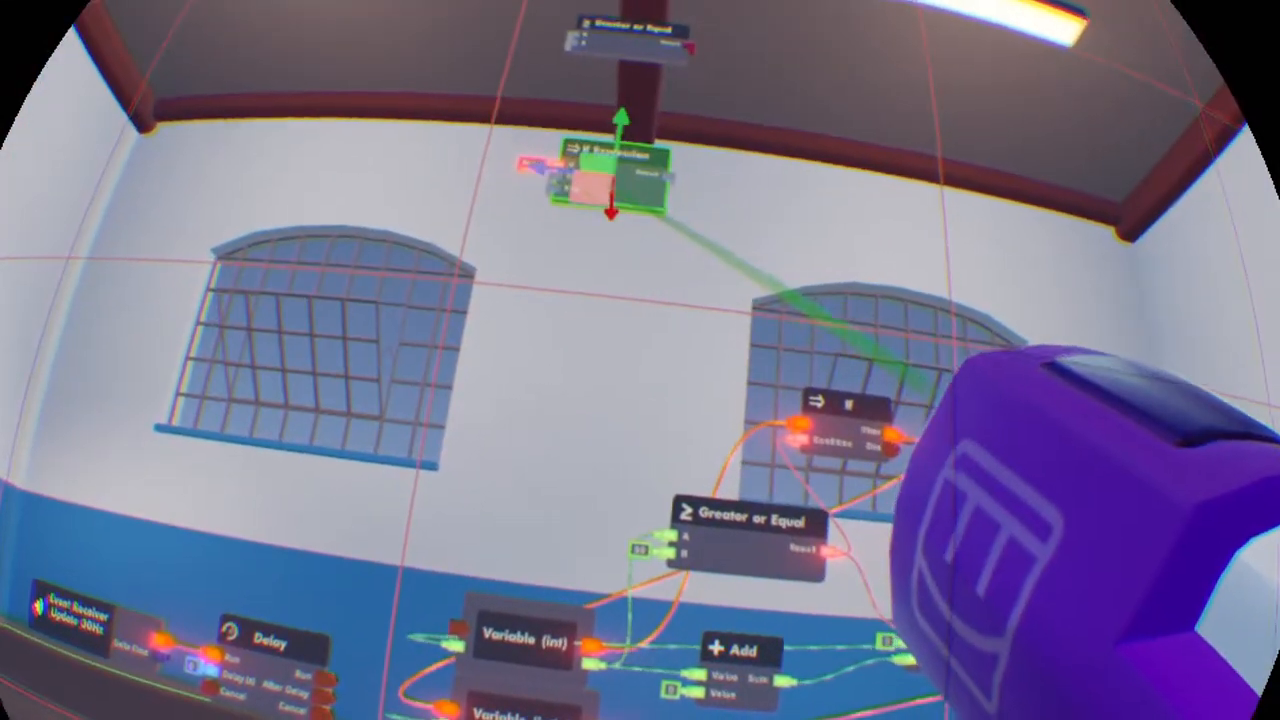